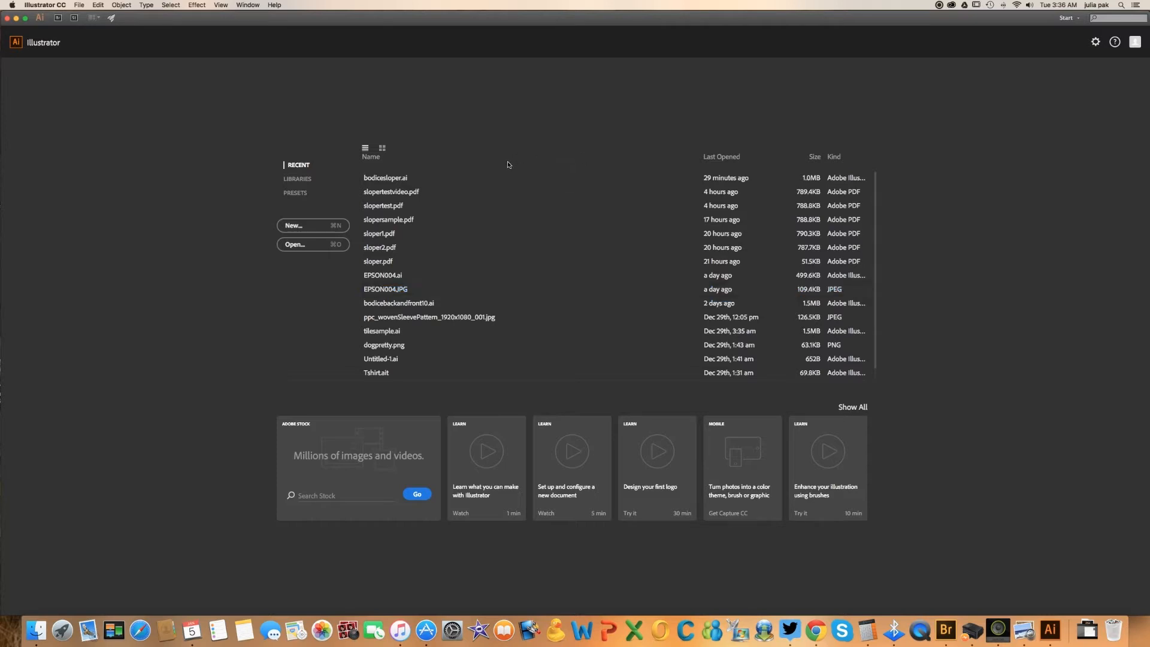
{"action": "mouse_move", "coordinate": [499, 161]}
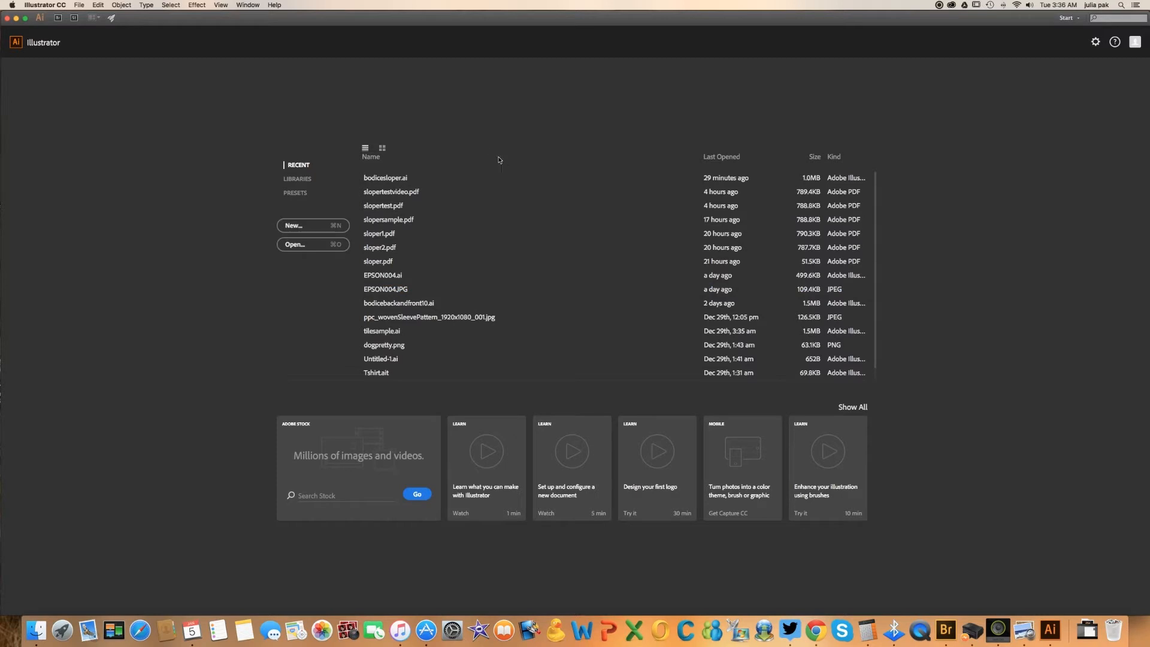
Step: Set preference units to inches and the grid to 1-inch gridlines with 8 subdivisions
{"action": "left_click", "coordinate": [40, 5]}
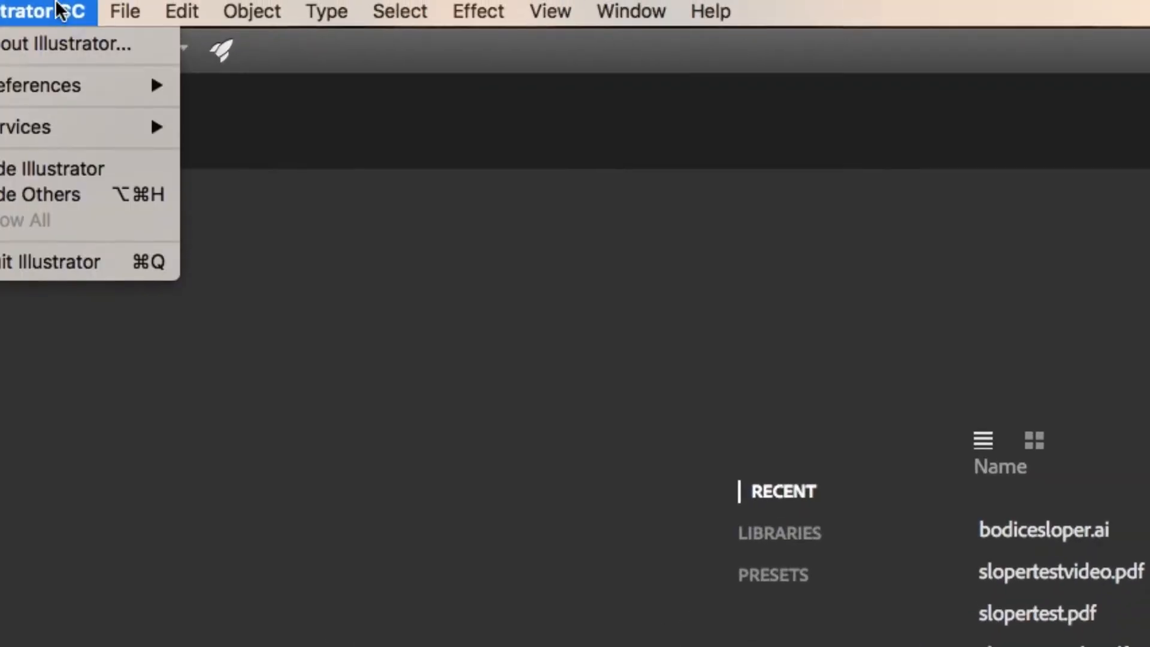
{"action": "left_click", "coordinate": [40, 85]}
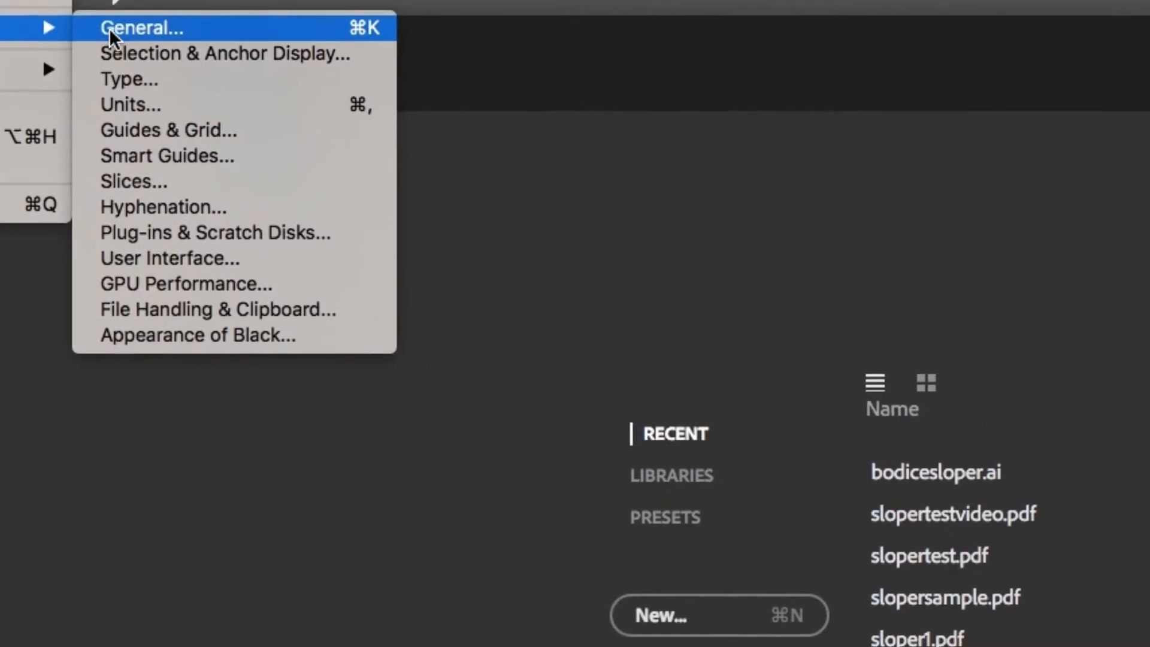
{"action": "left_click", "coordinate": [141, 29]}
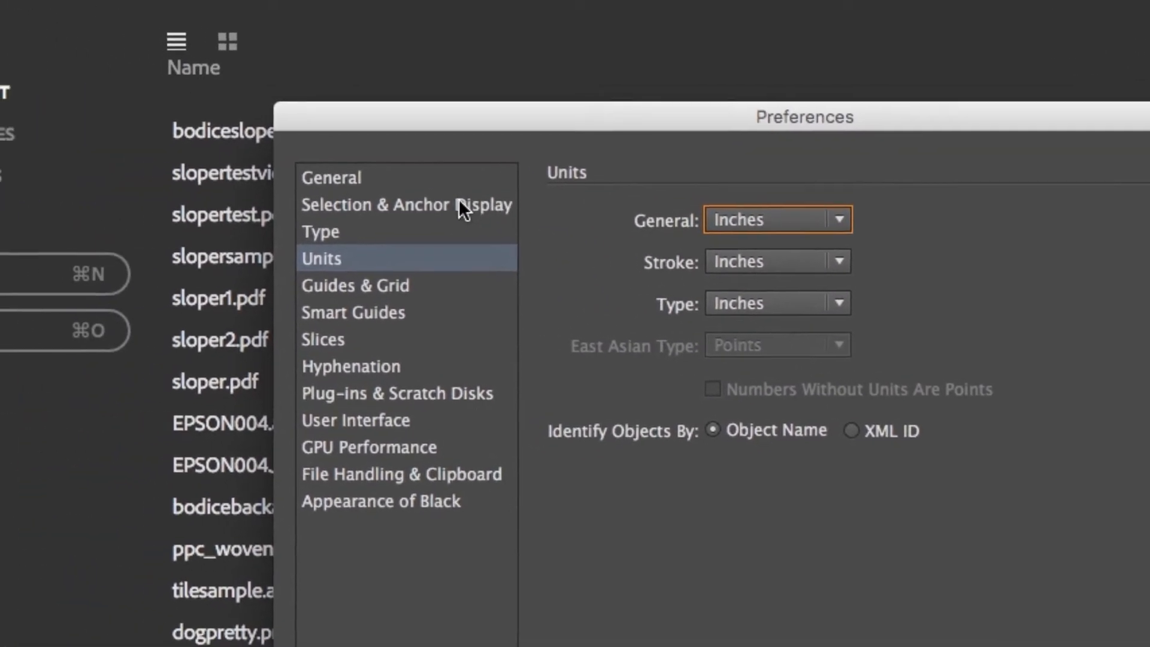
{"action": "left_click", "coordinate": [355, 285]}
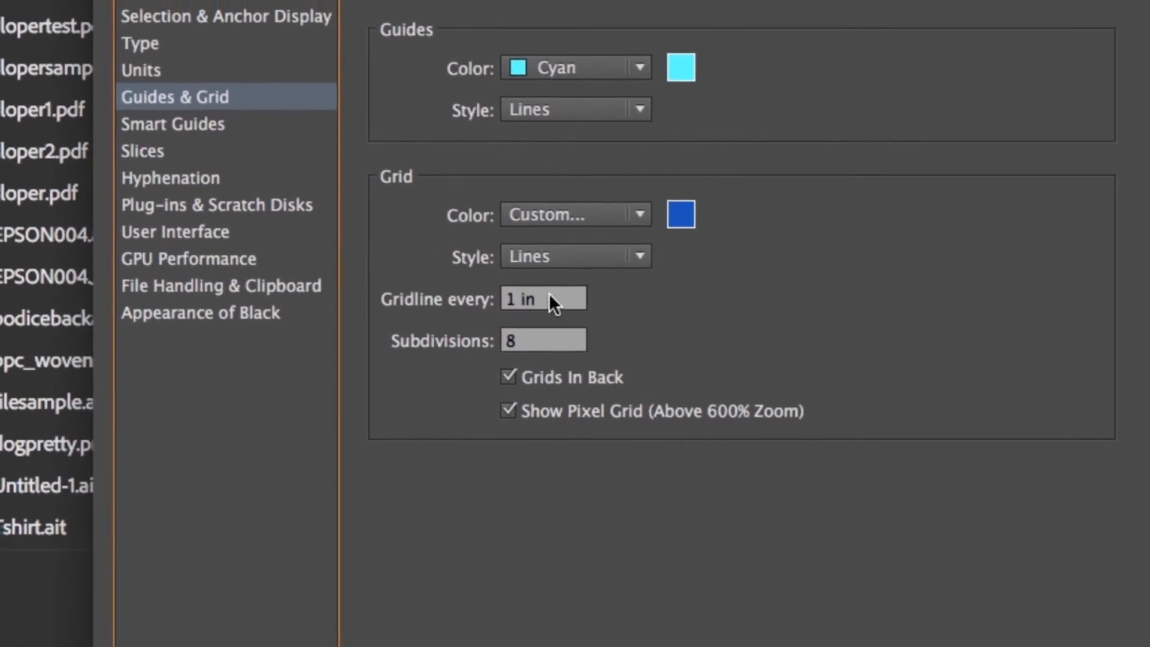
{"action": "left_click", "coordinate": [543, 306]}
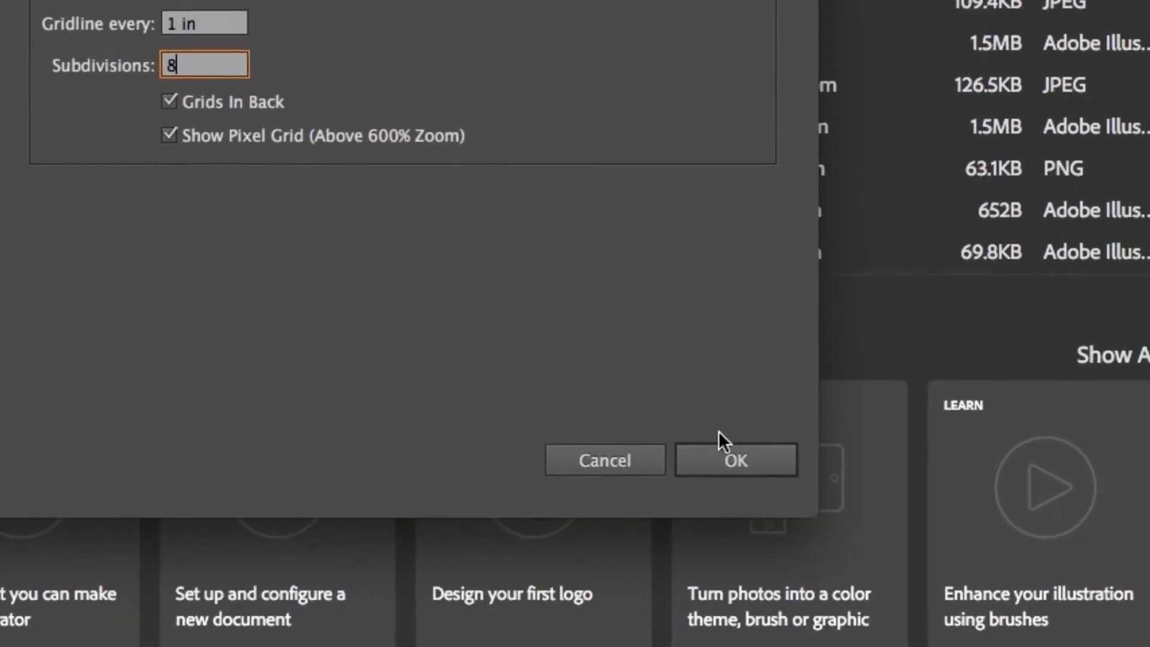
{"action": "left_click", "coordinate": [735, 460]}
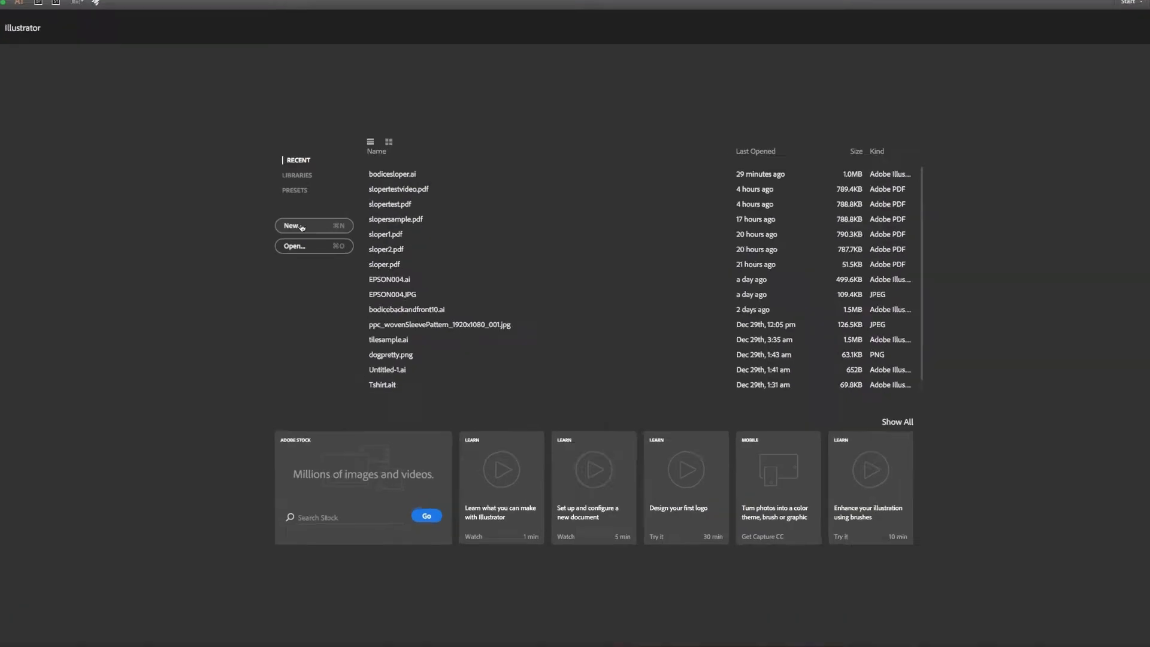
Step: Start a new document with a 60 × 36 inch artboard using inches as units
{"action": "left_click", "coordinate": [300, 225]}
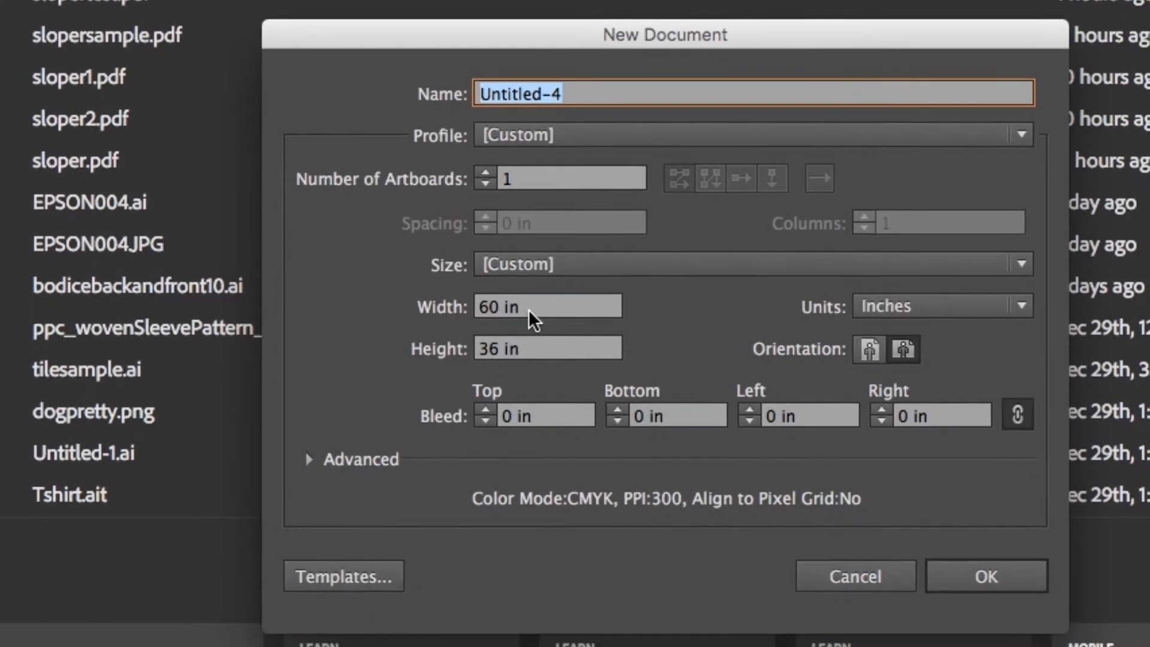
{"action": "left_click", "coordinate": [537, 300]}
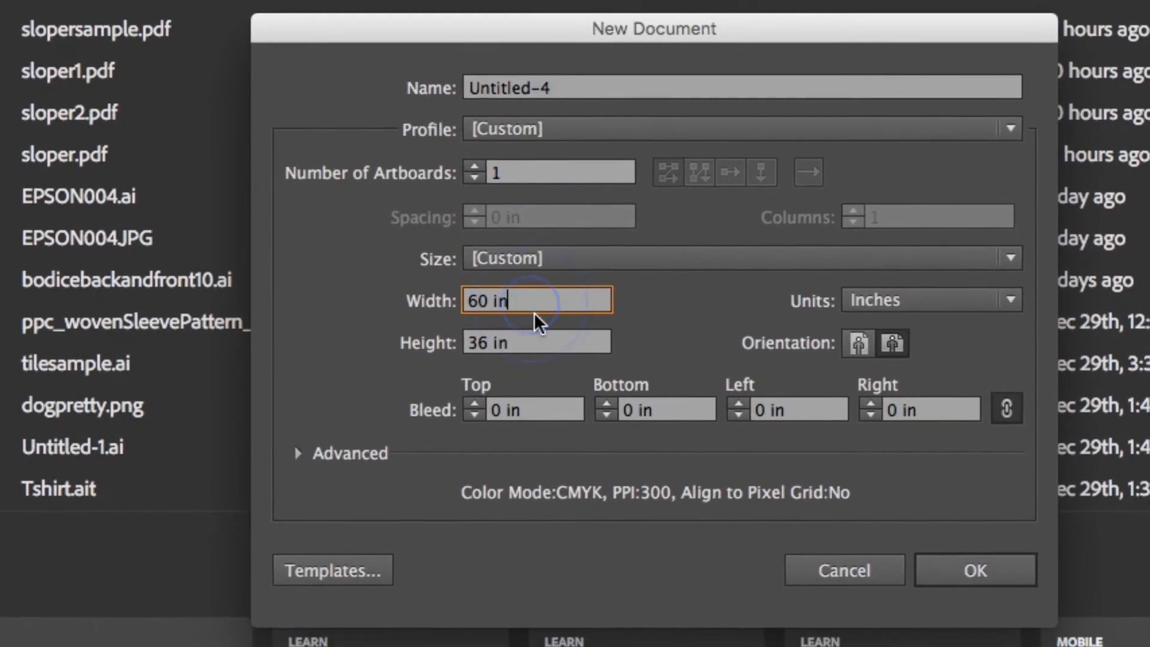
{"action": "left_click", "coordinate": [535, 341]}
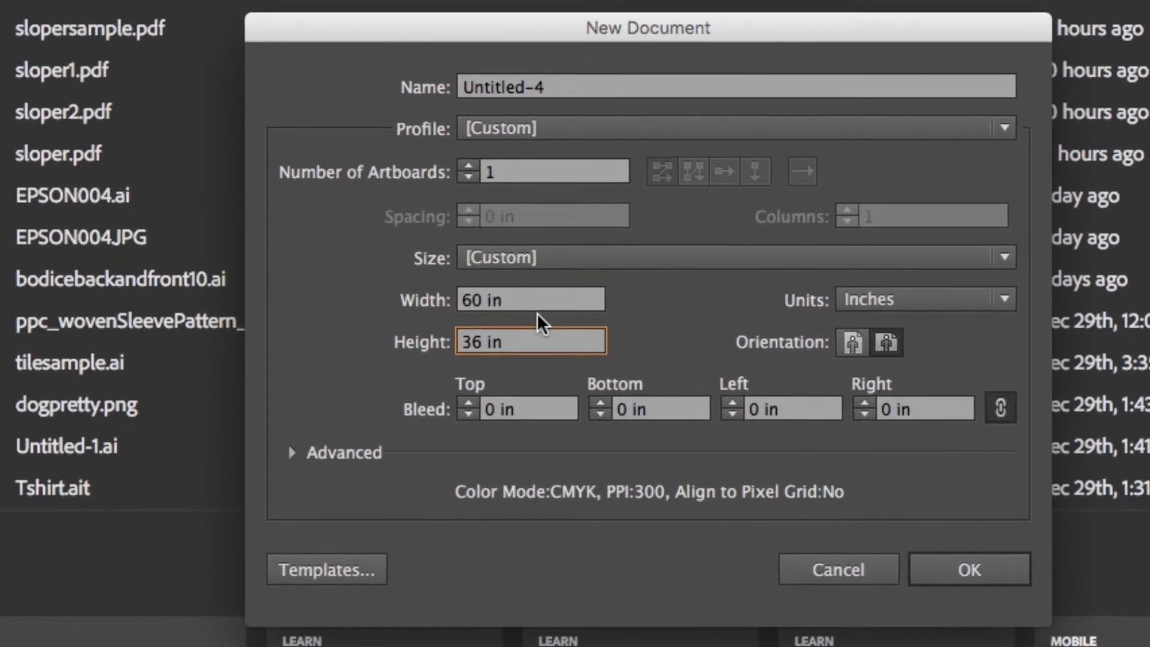
{"action": "left_click", "coordinate": [1005, 298]}
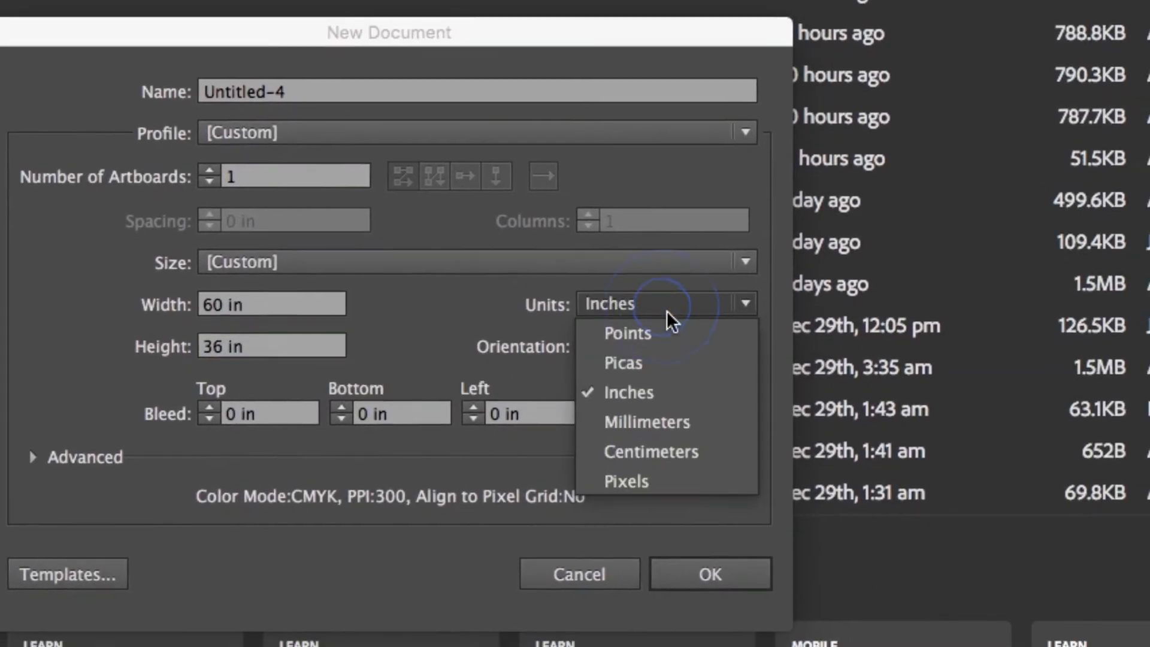
{"action": "left_click", "coordinate": [628, 391]}
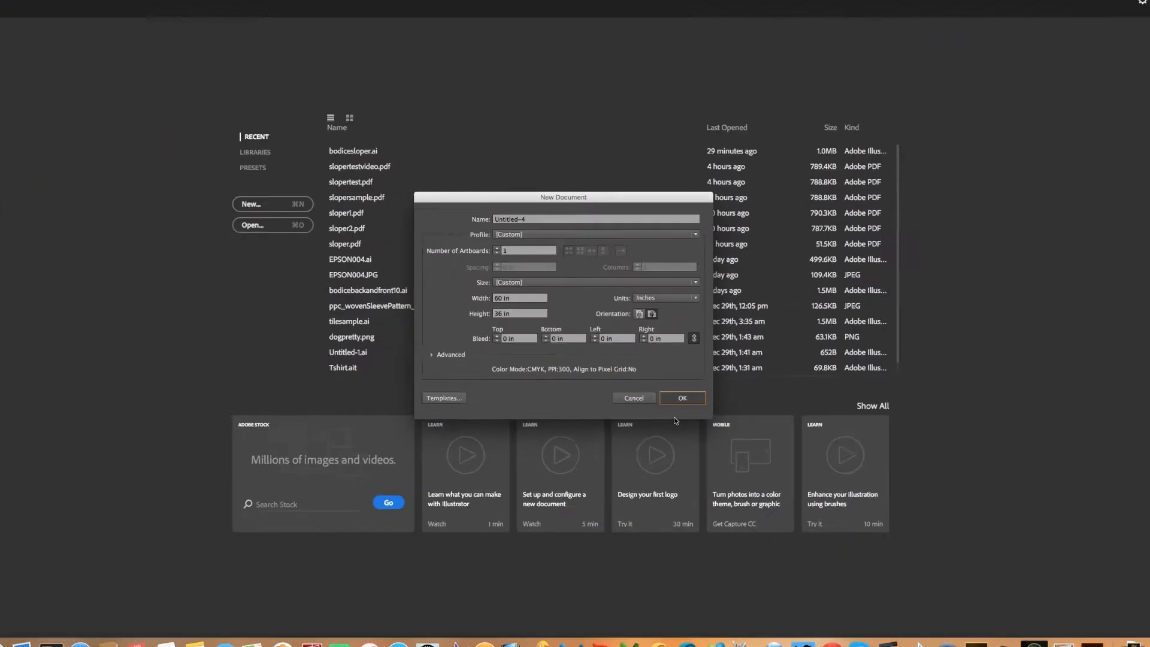
Step: Create the 60 × 36 inch document and show the rulers
{"action": "left_click", "coordinate": [680, 397]}
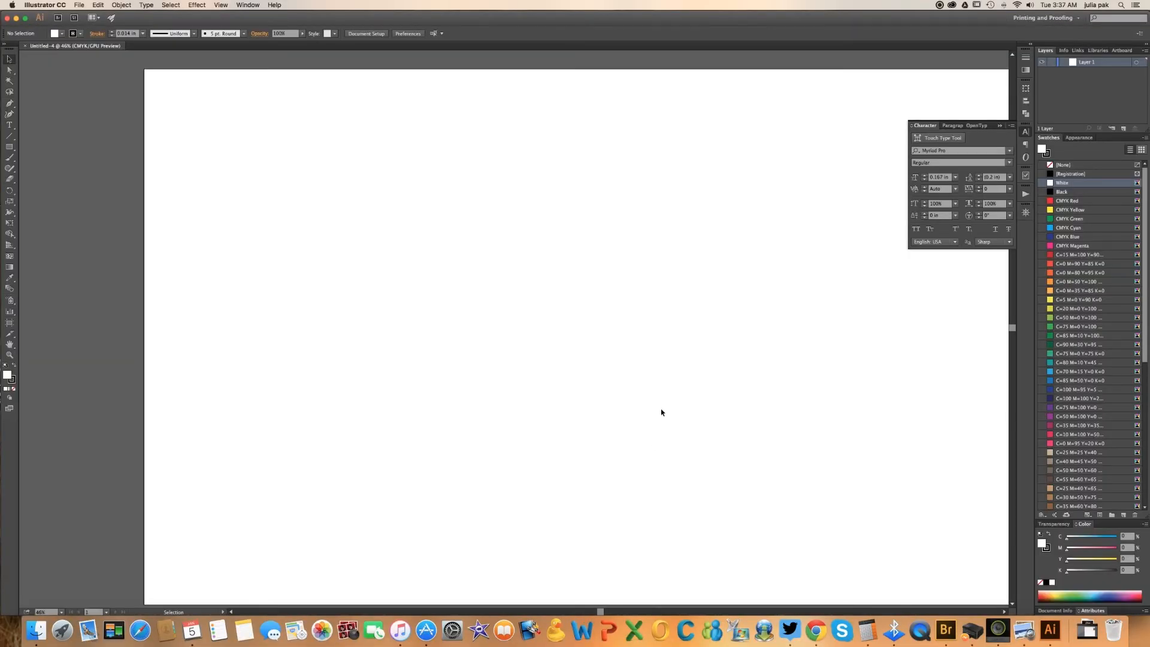
{"action": "mouse_move", "coordinate": [336, 110]}
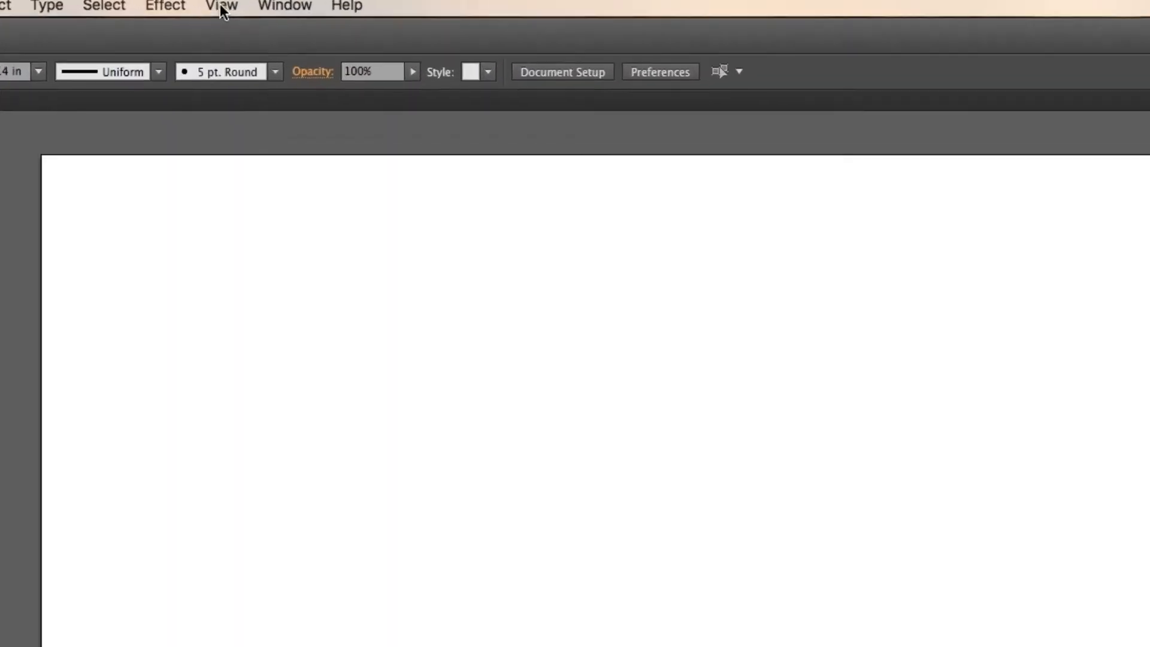
{"action": "left_click", "coordinate": [221, 6]}
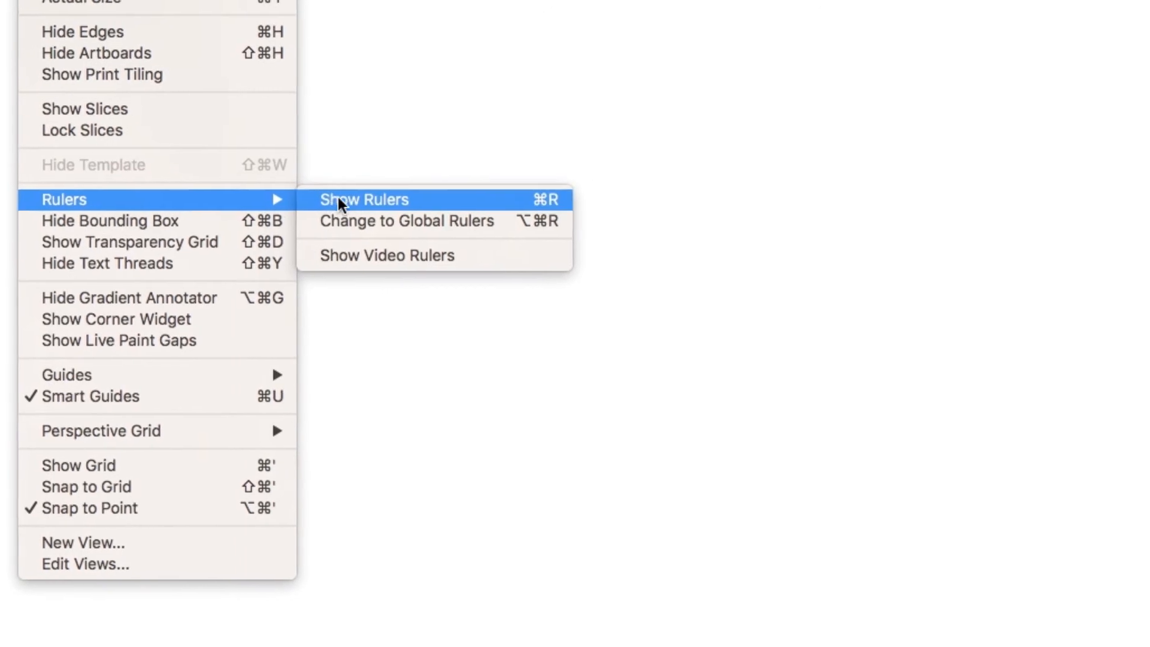
{"action": "left_click", "coordinate": [365, 199]}
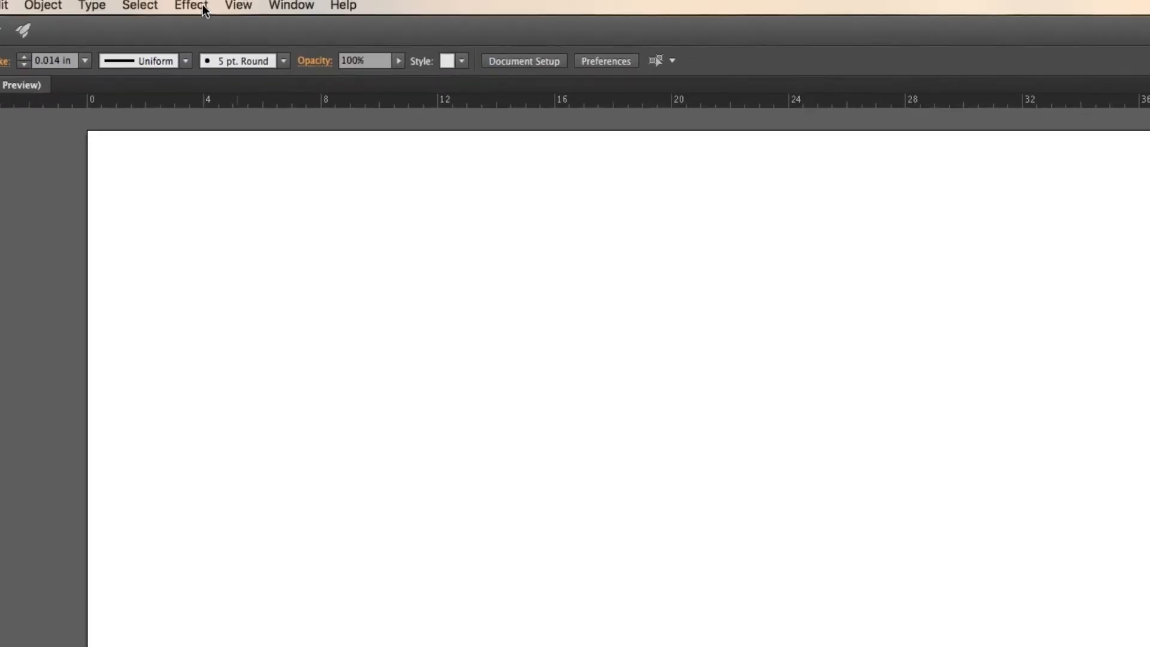
Step: Show the grid across the artboard from the View menu
{"action": "left_click", "coordinate": [189, 6]}
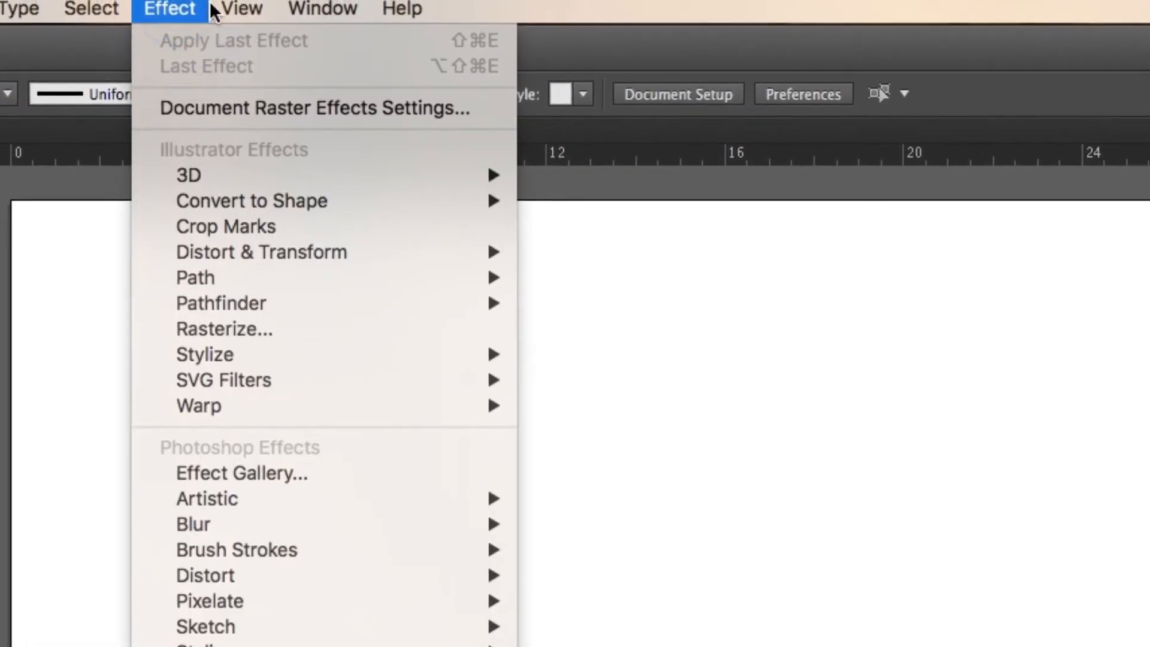
{"action": "left_click", "coordinate": [241, 9]}
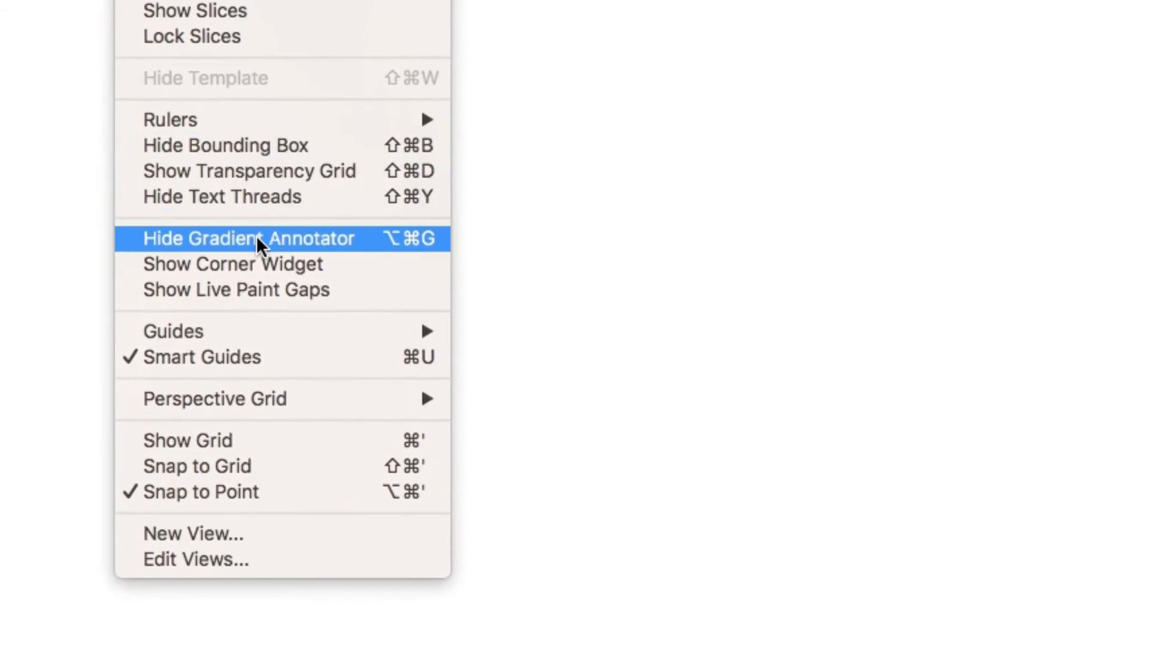
{"action": "left_click", "coordinate": [251, 239]}
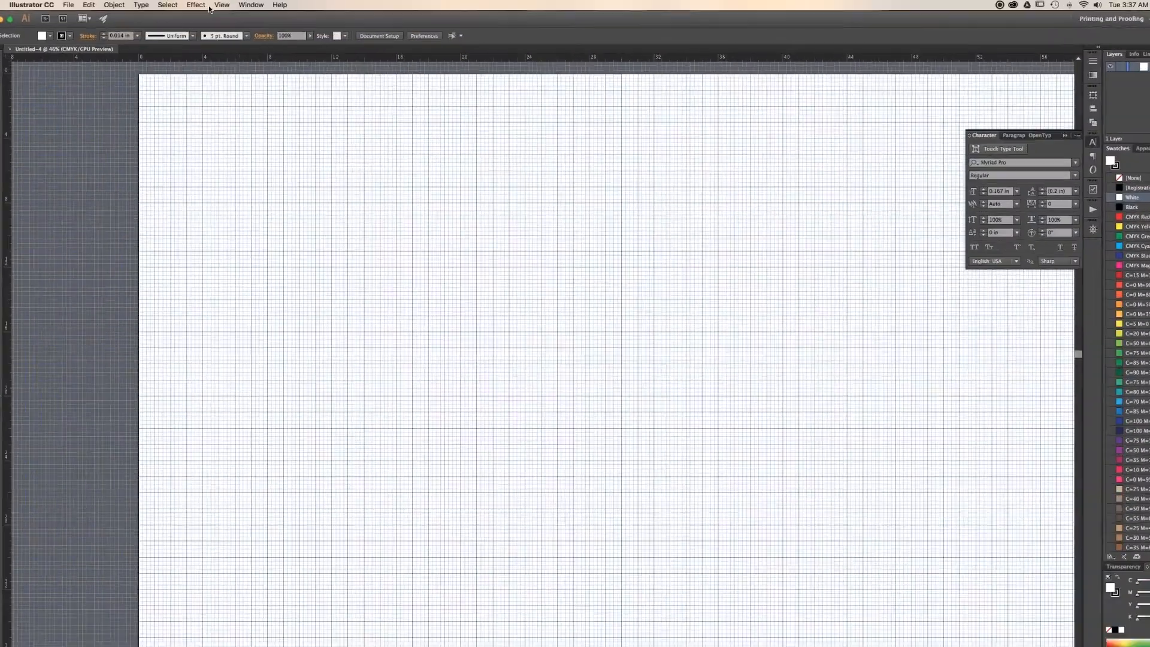
{"action": "left_click", "coordinate": [221, 5]}
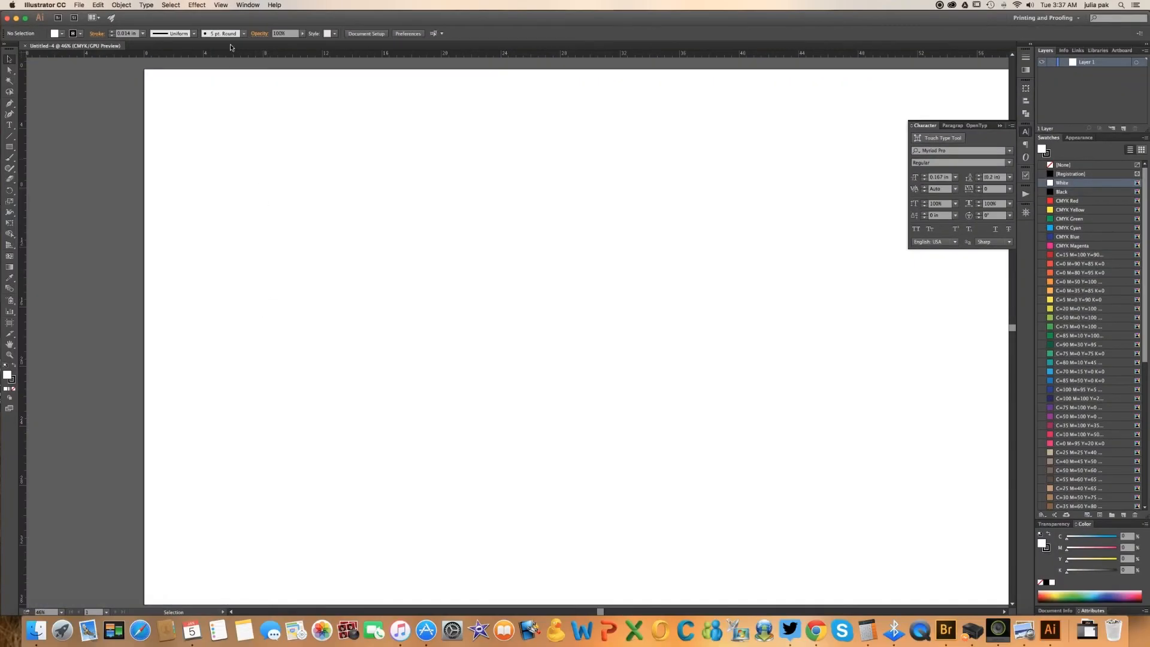
{"action": "left_click", "coordinate": [219, 6]}
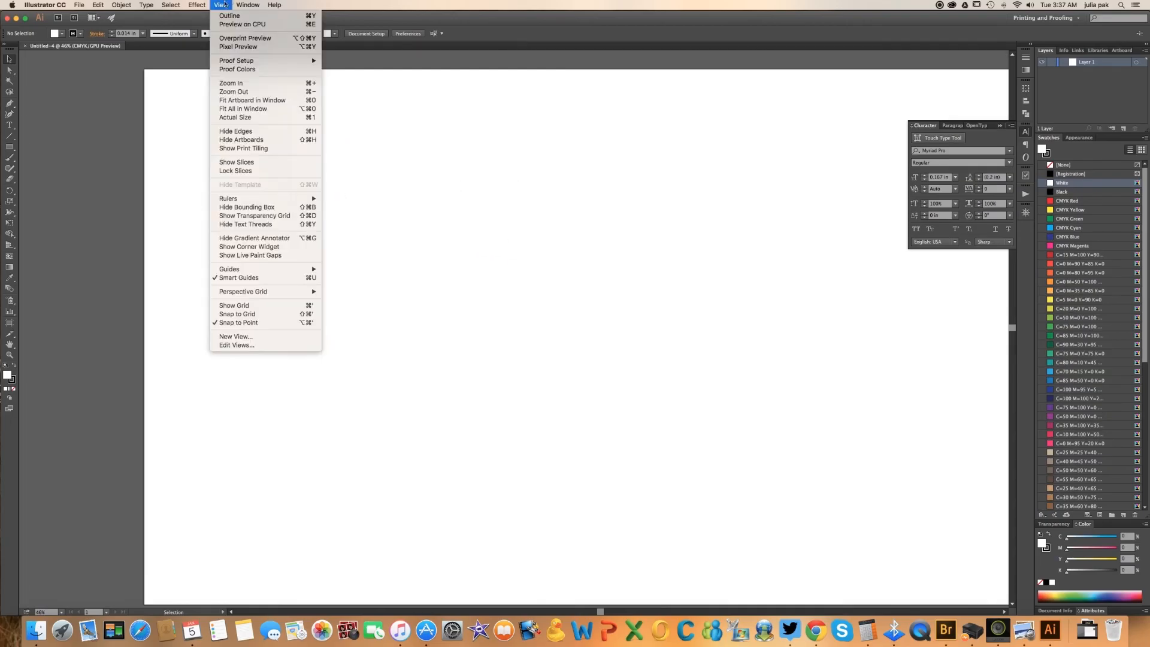
{"action": "mouse_move", "coordinate": [229, 198]}
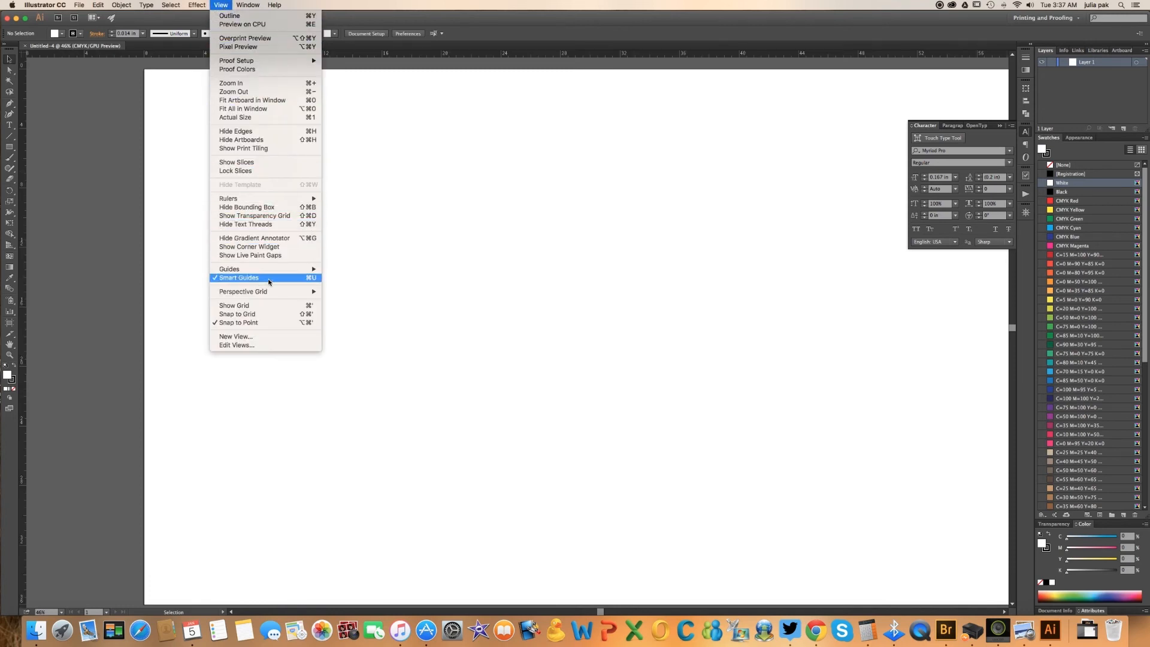
{"action": "mouse_move", "coordinate": [249, 304]}
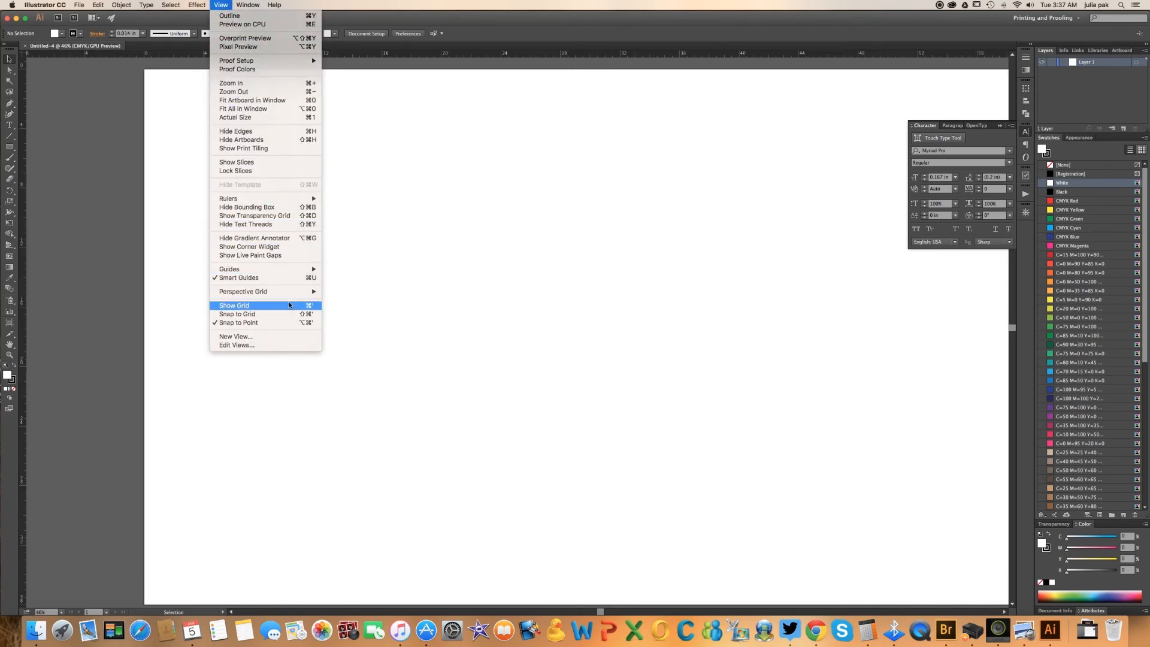
{"action": "left_click", "coordinate": [233, 305]}
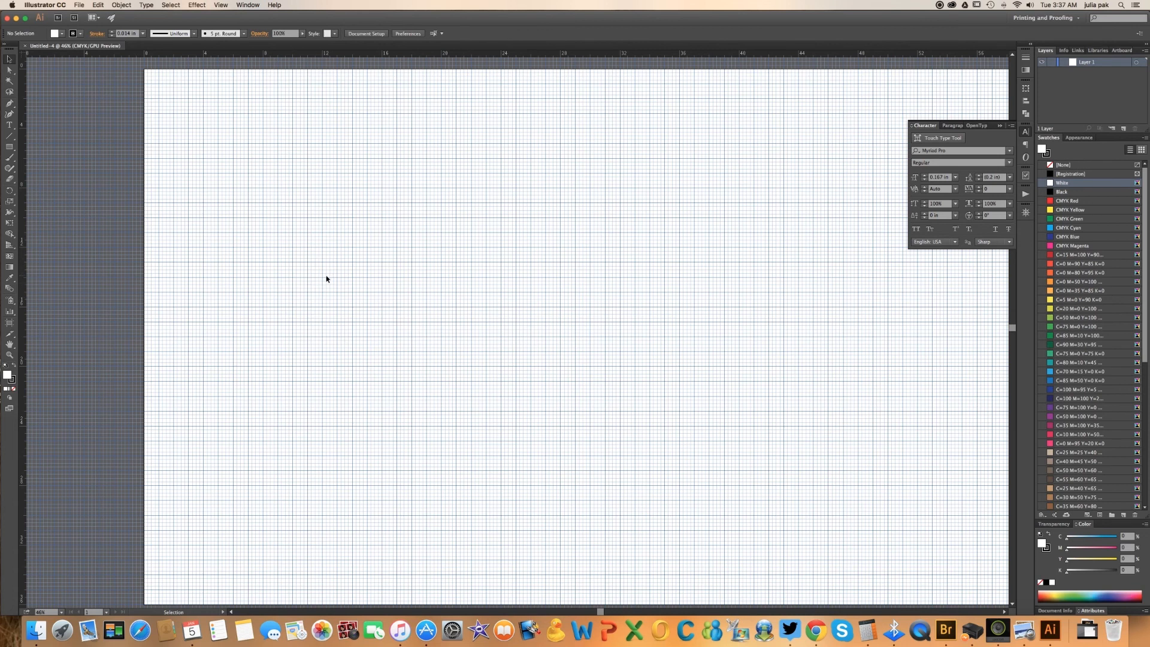
{"action": "mouse_move", "coordinate": [329, 291]}
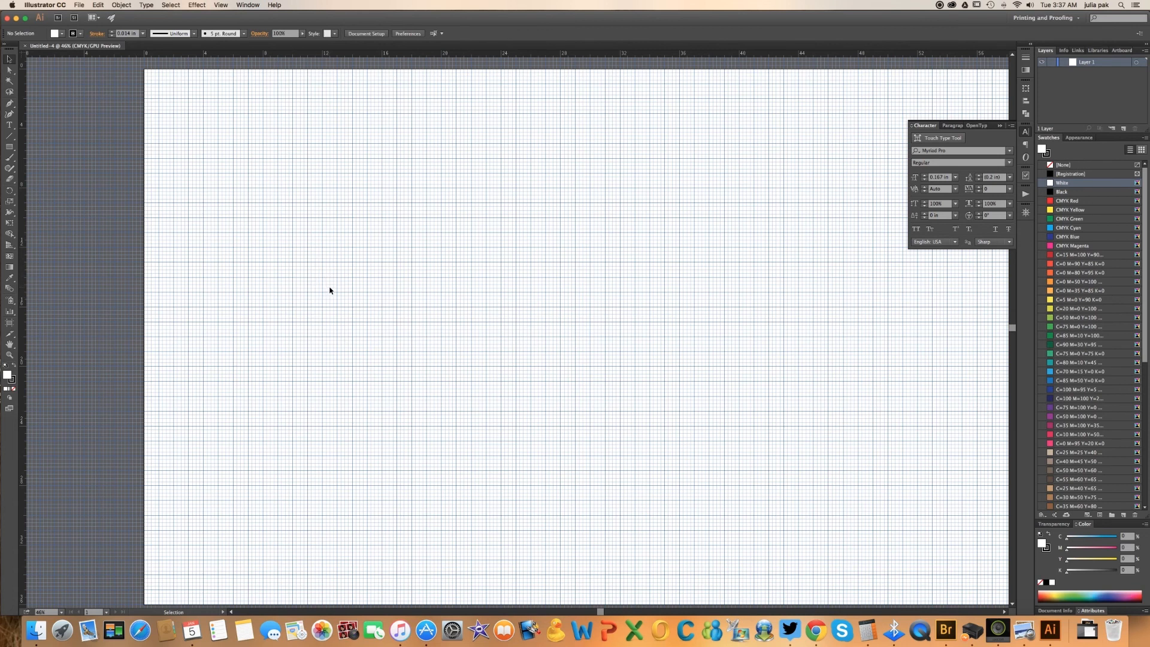
{"action": "mouse_move", "coordinate": [323, 292]}
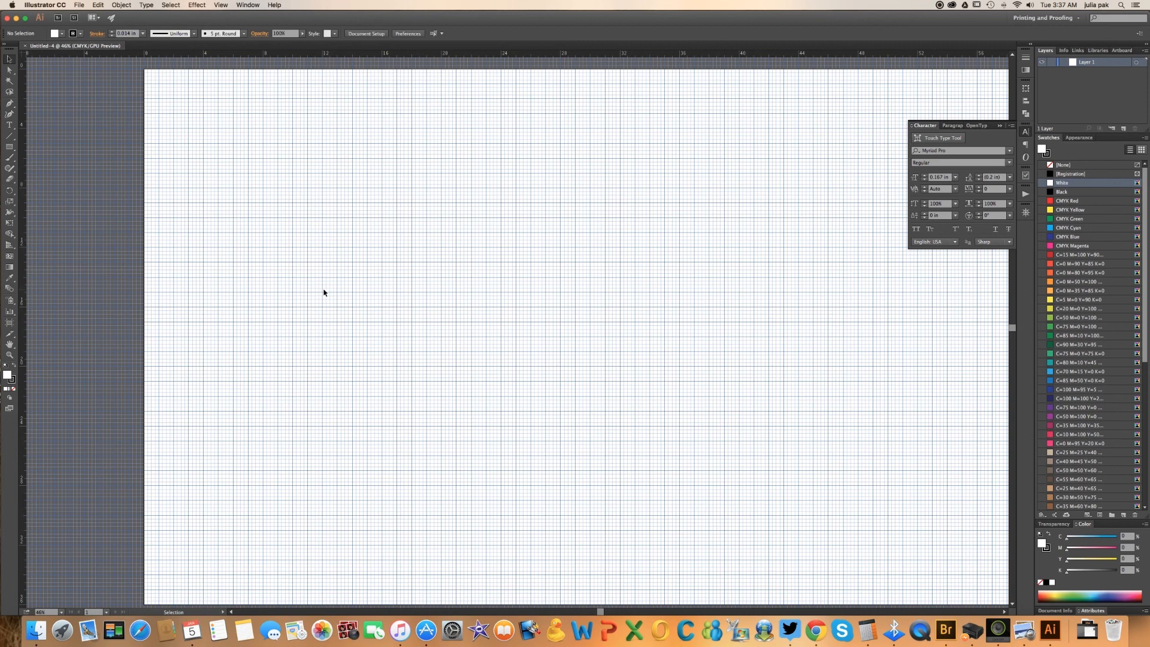
{"action": "mouse_move", "coordinate": [332, 288]}
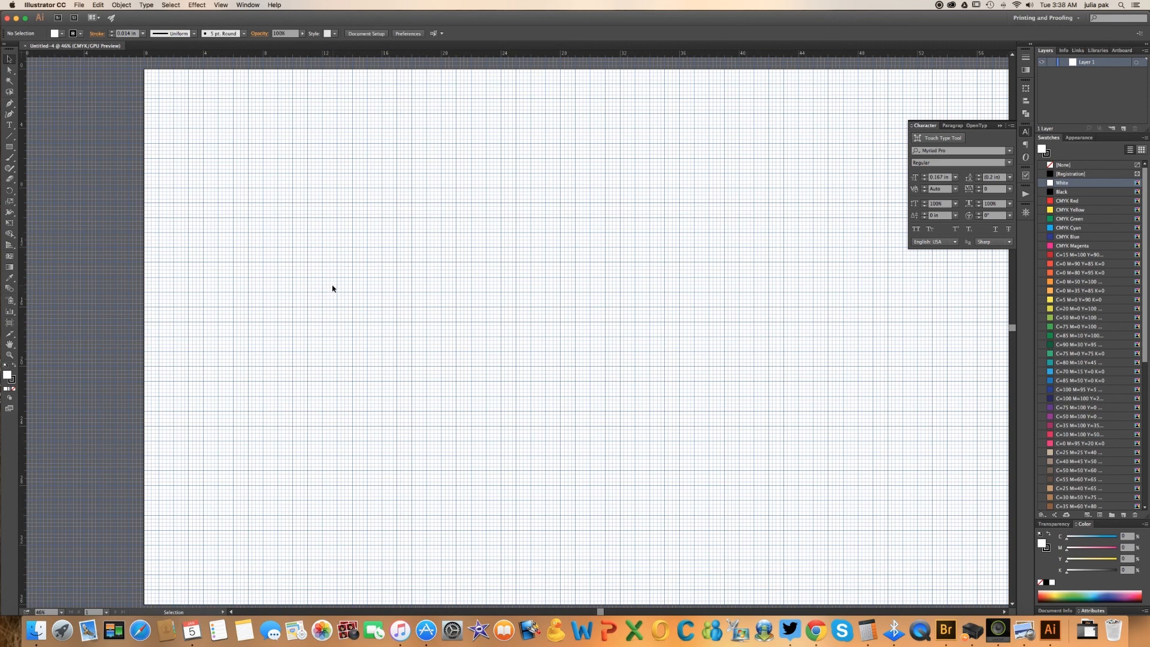